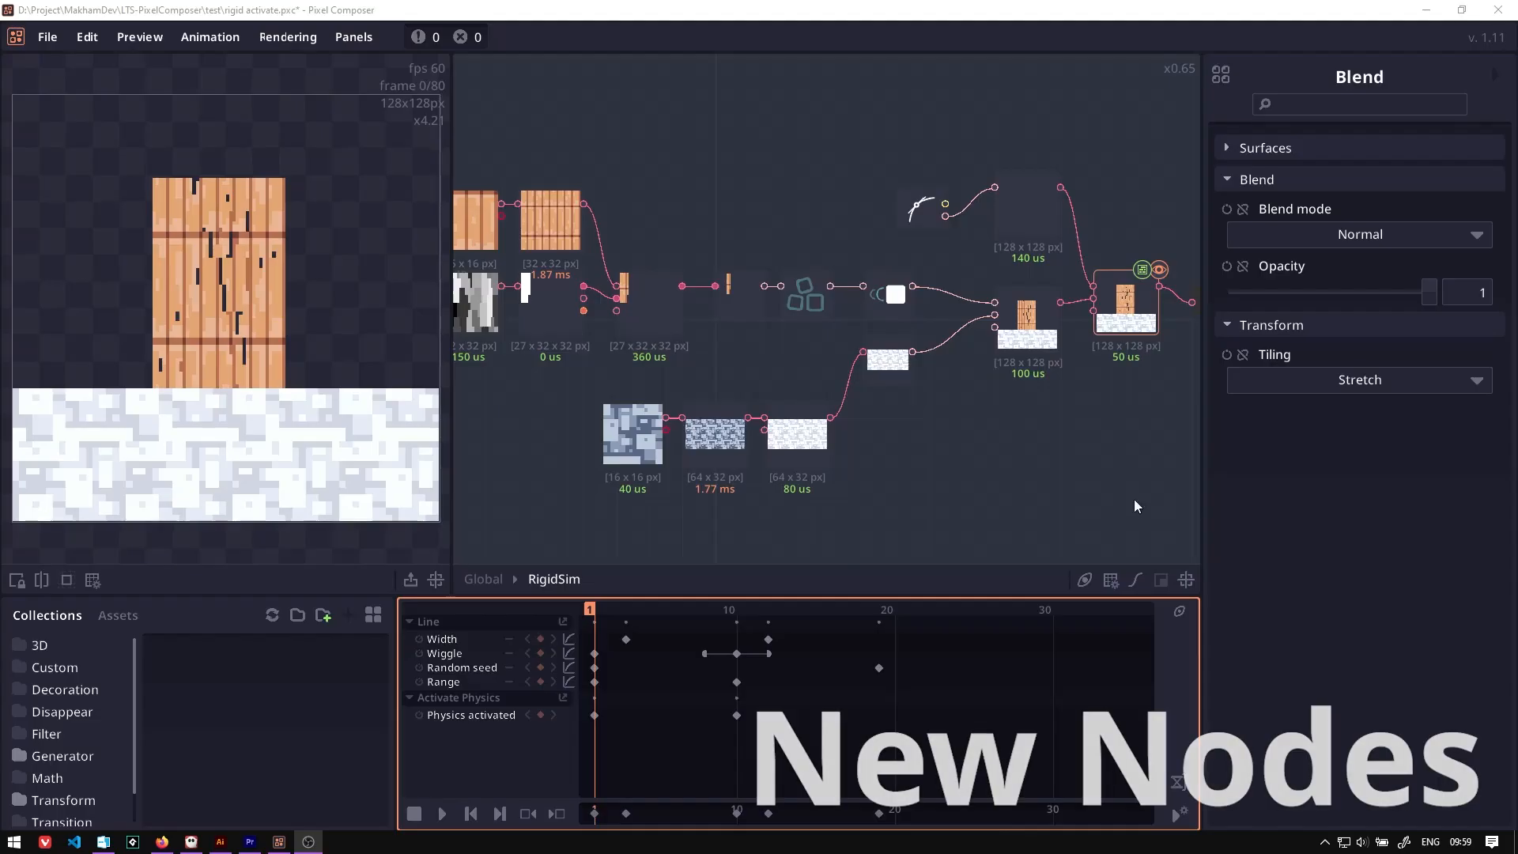
Add an Outline node to the empty graph, showing width 0 and position Outside.
click(443, 813)
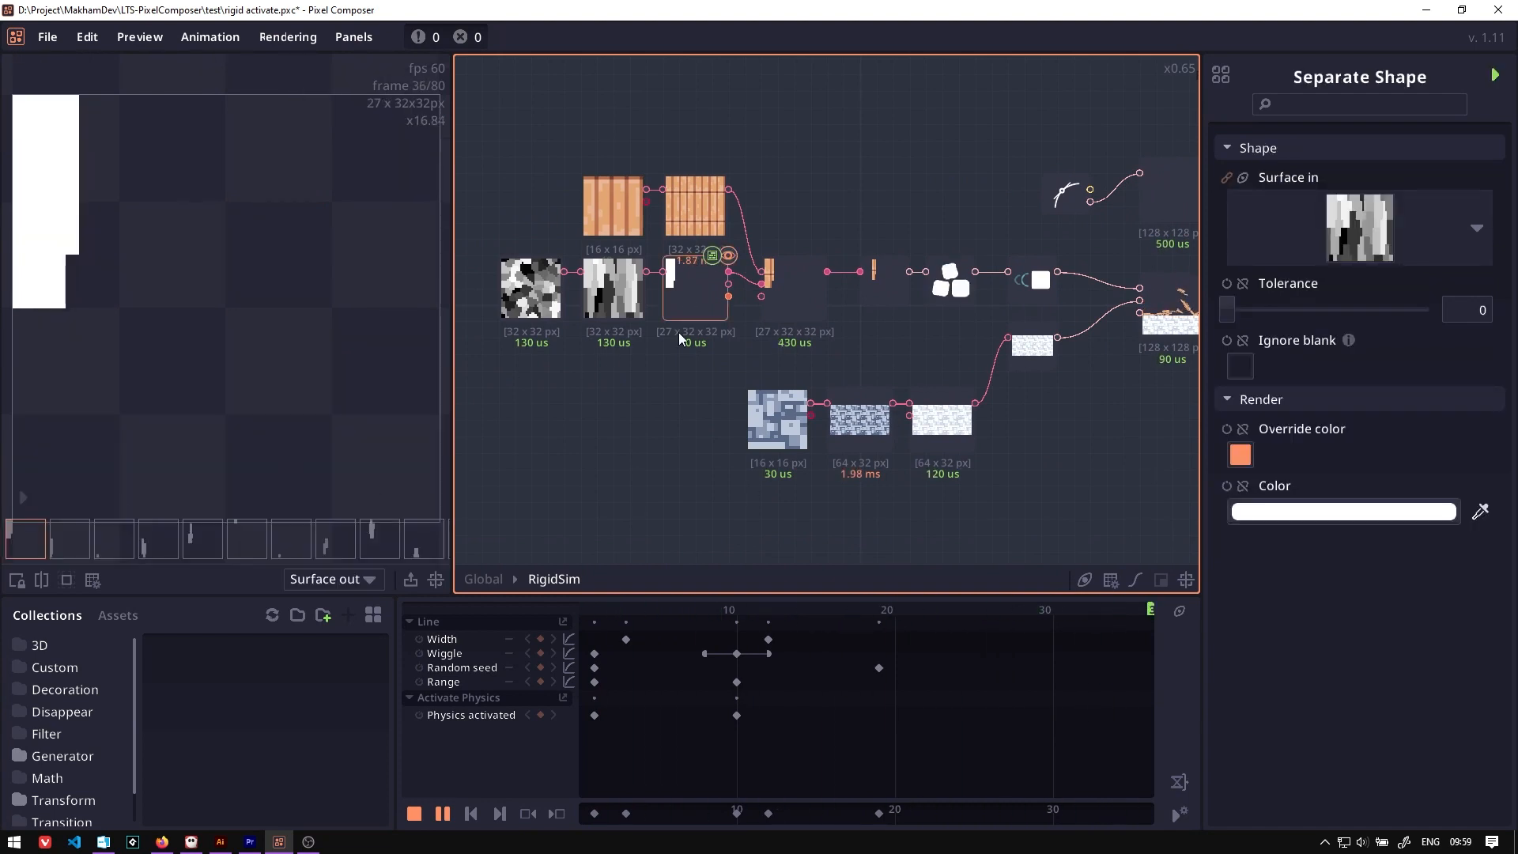
click(777, 421)
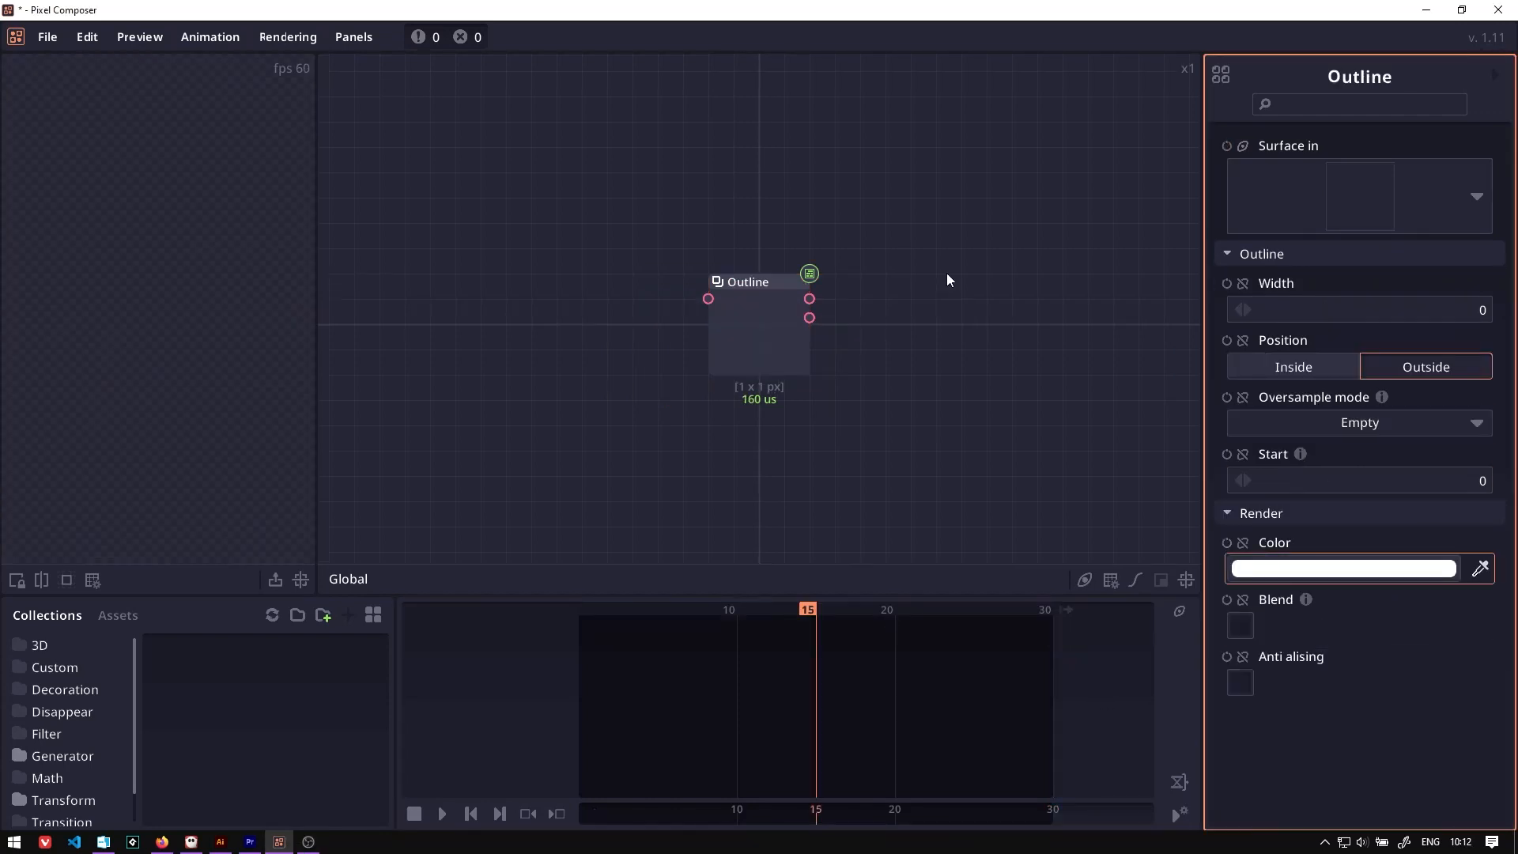
Show the Image array edit dialog listing the six fruit sprites export2 through export7.
click(1342, 567)
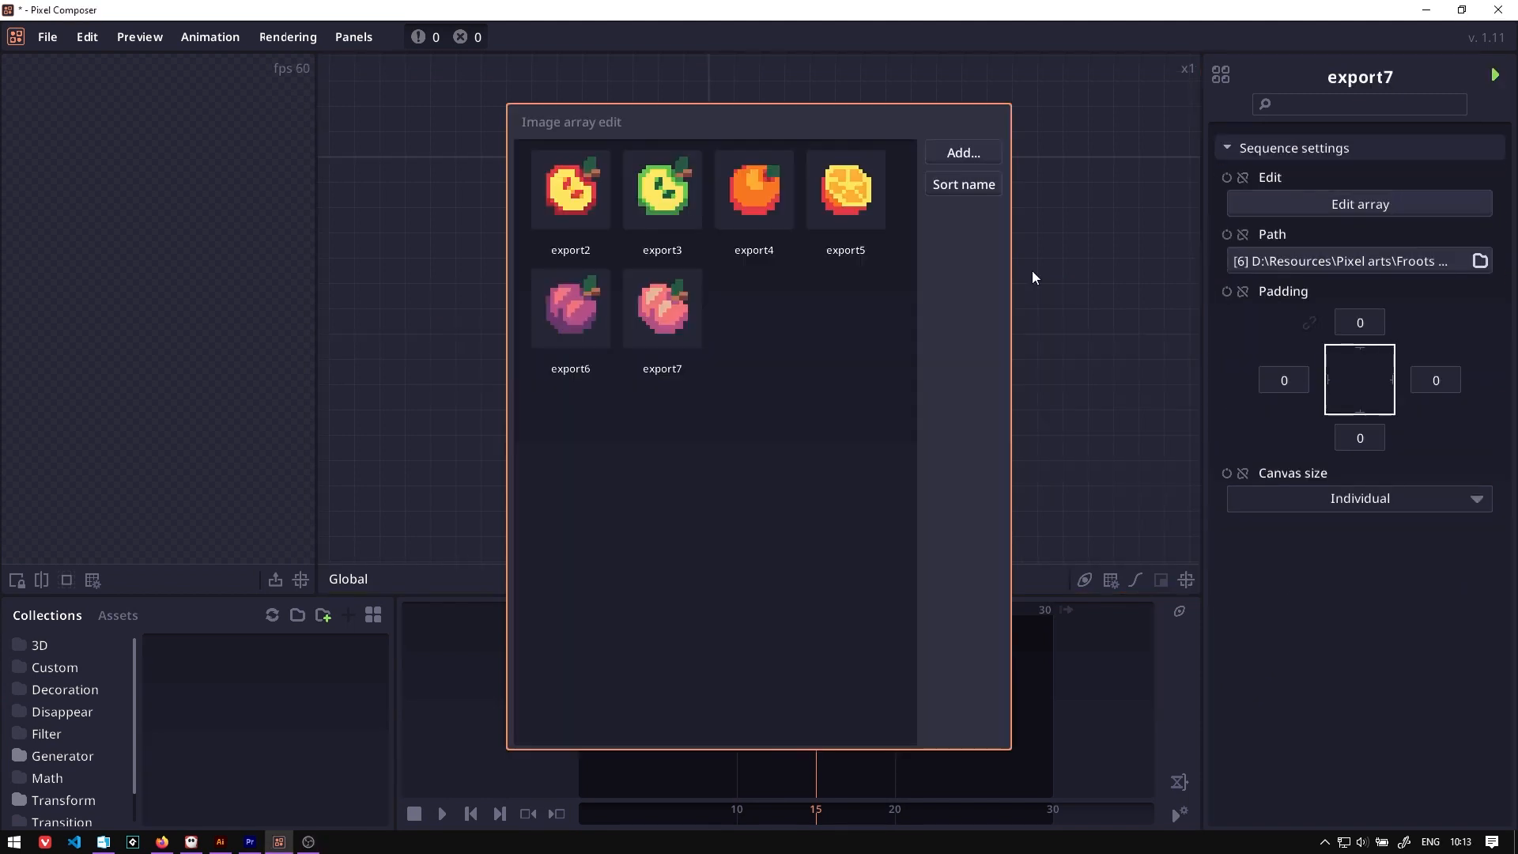
click(963, 183)
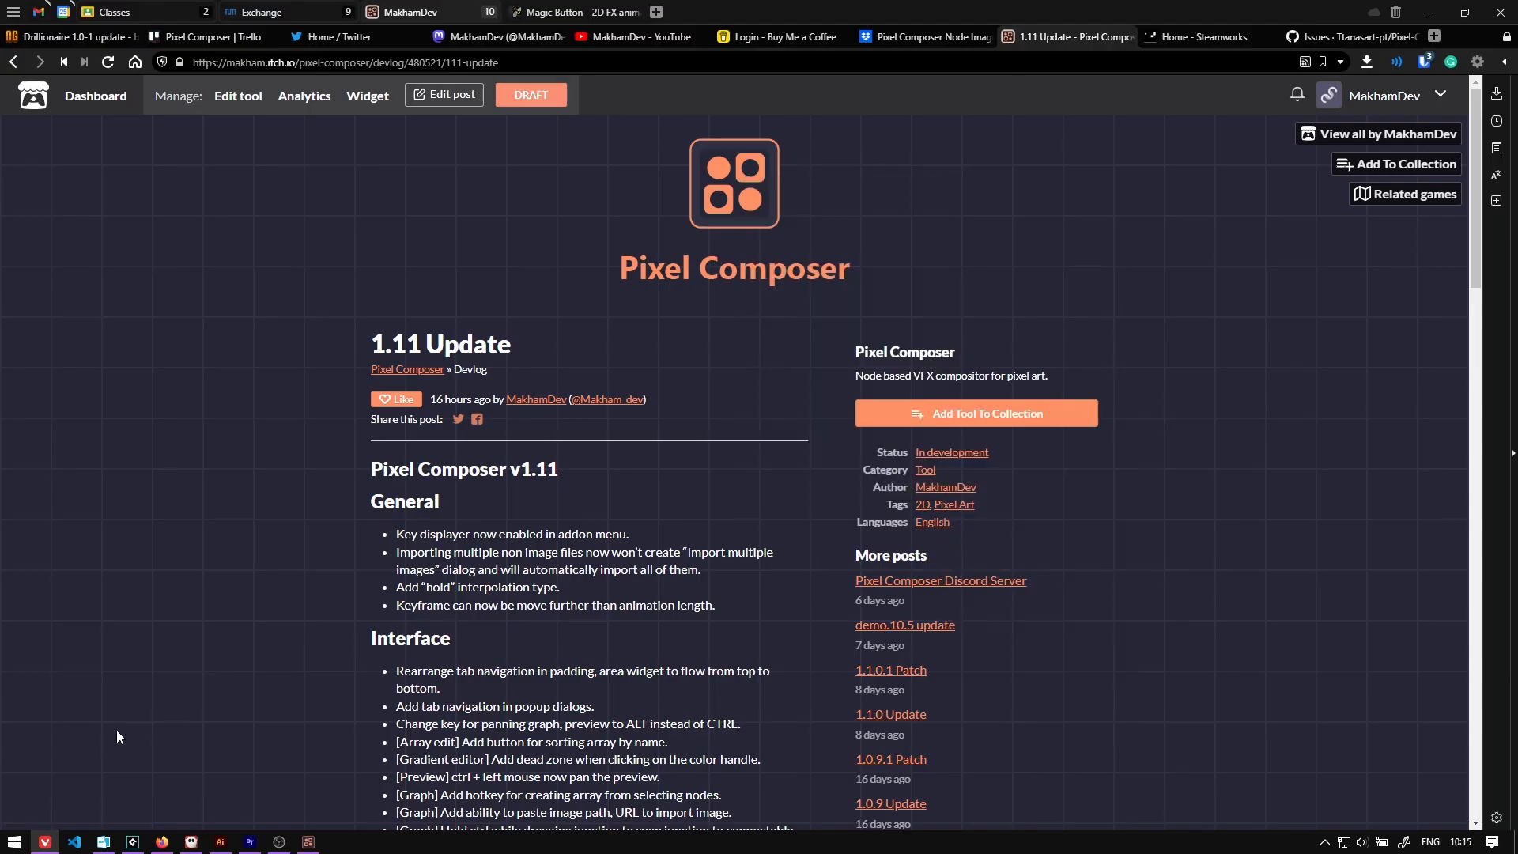
Switch to the itch.io tab with the Pixel Composer 1.11 Update devlog.
click(308, 839)
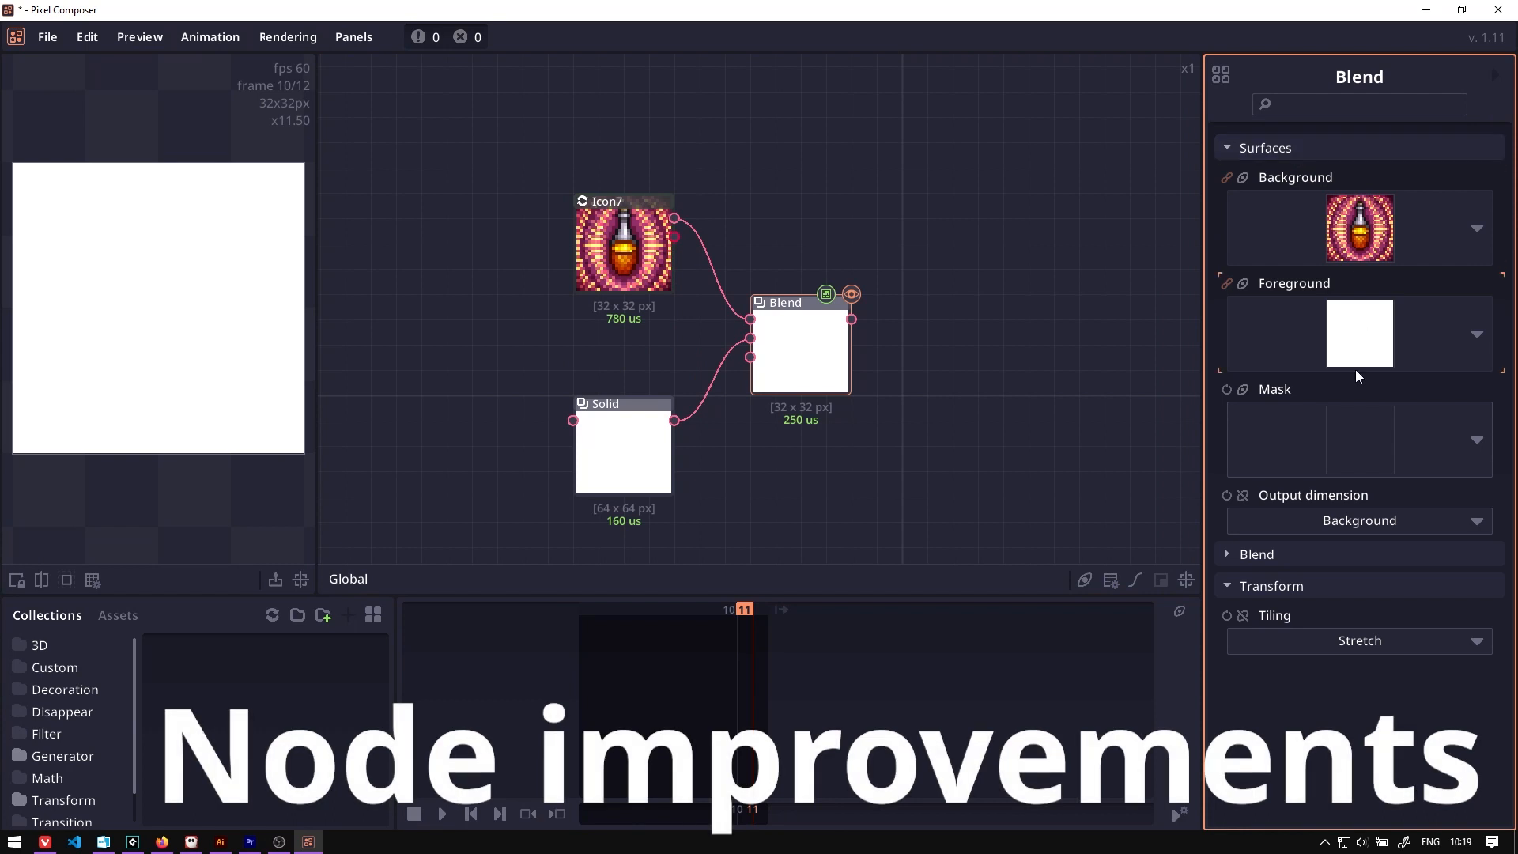
Demonstrate the Blend, Wind and Cast Shadow nodes, moving the shadow's light source.
click(1358, 520)
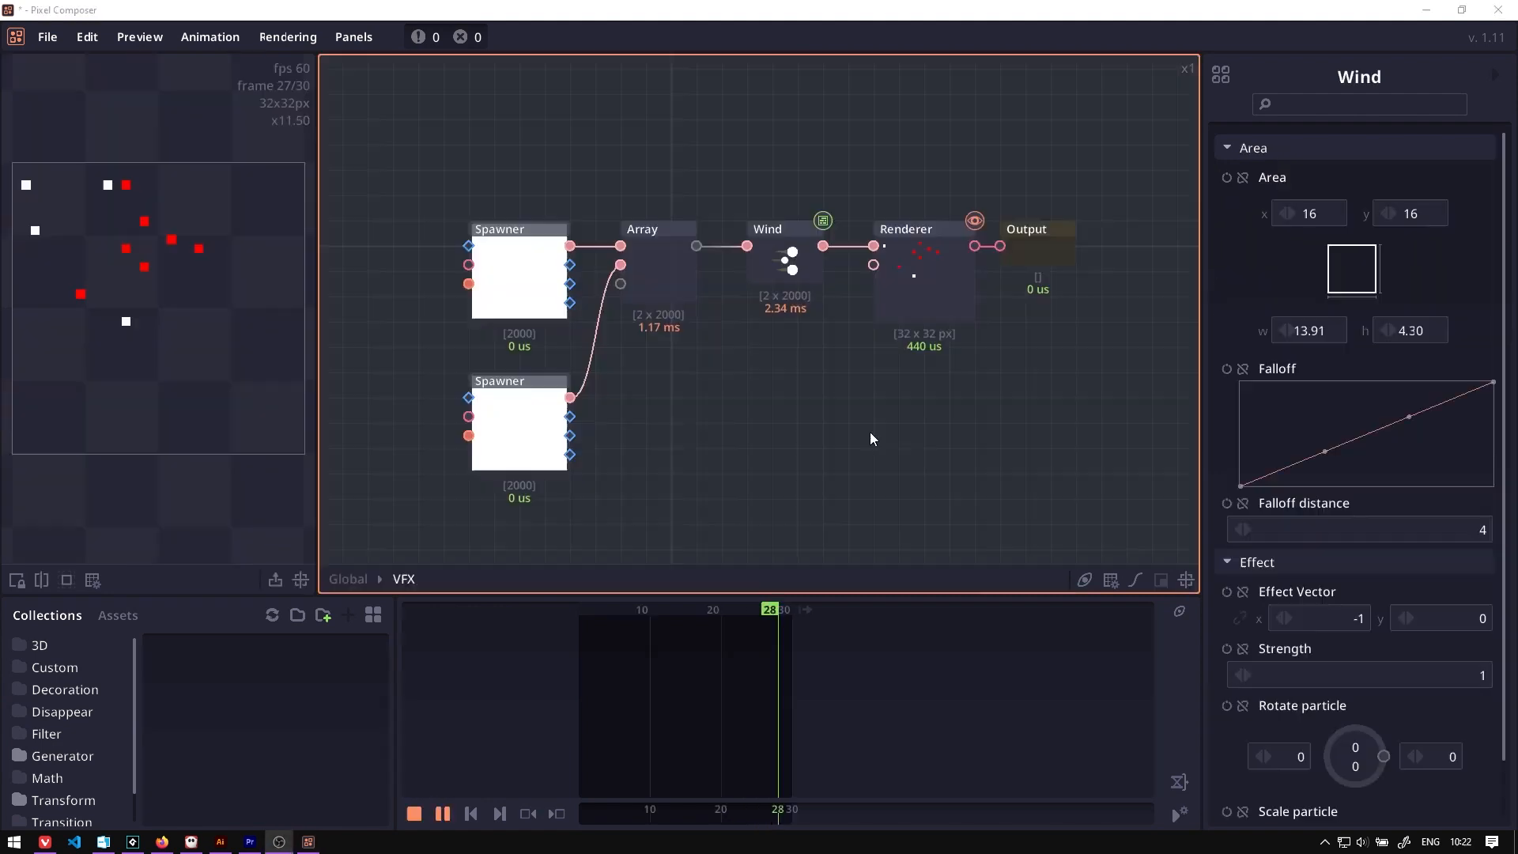
click(904, 230)
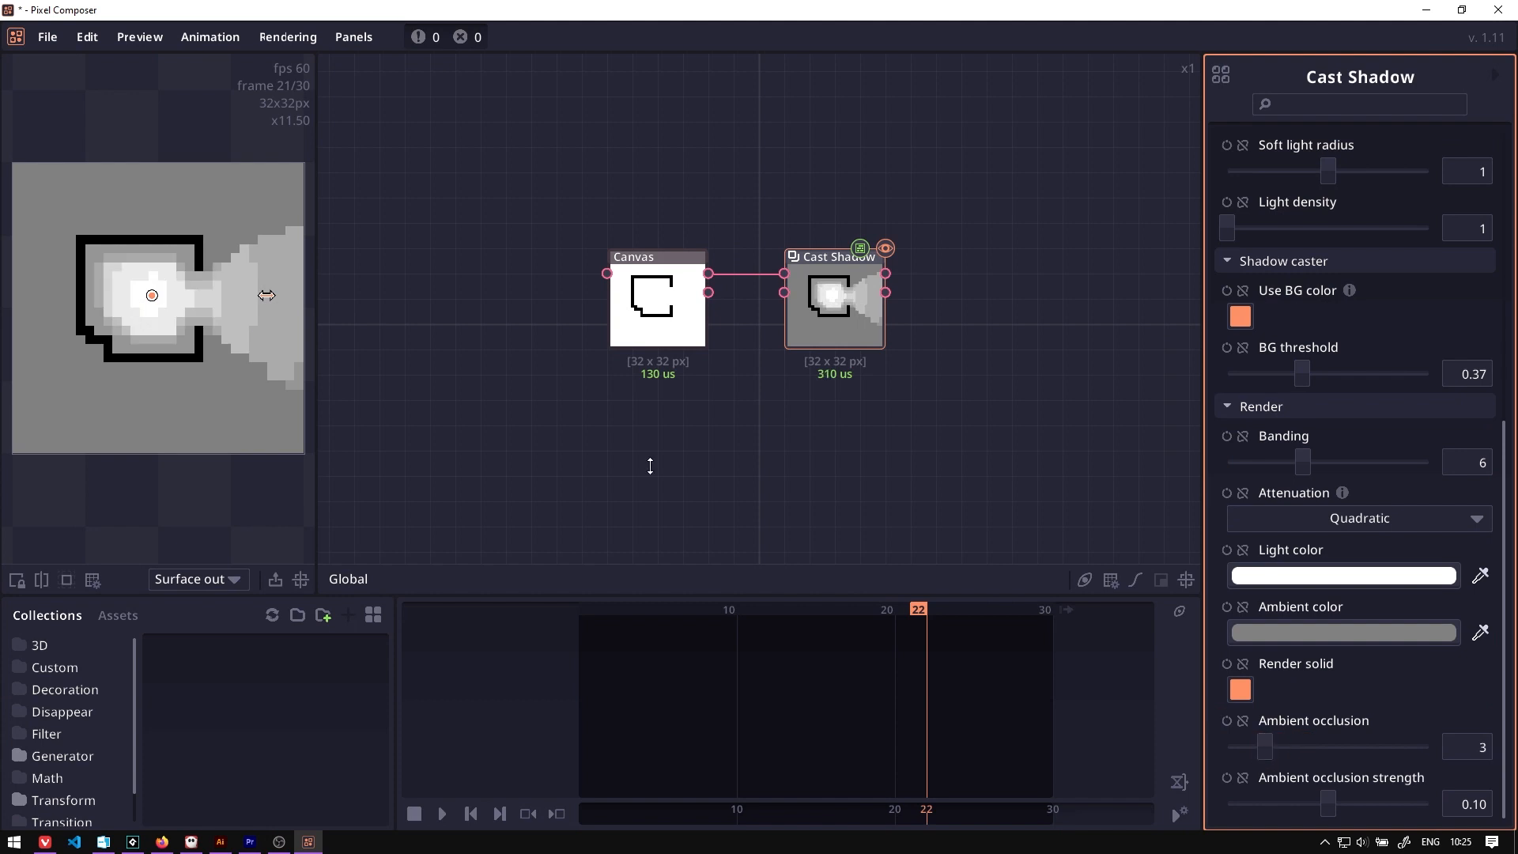
drag(152, 295, 240, 194)
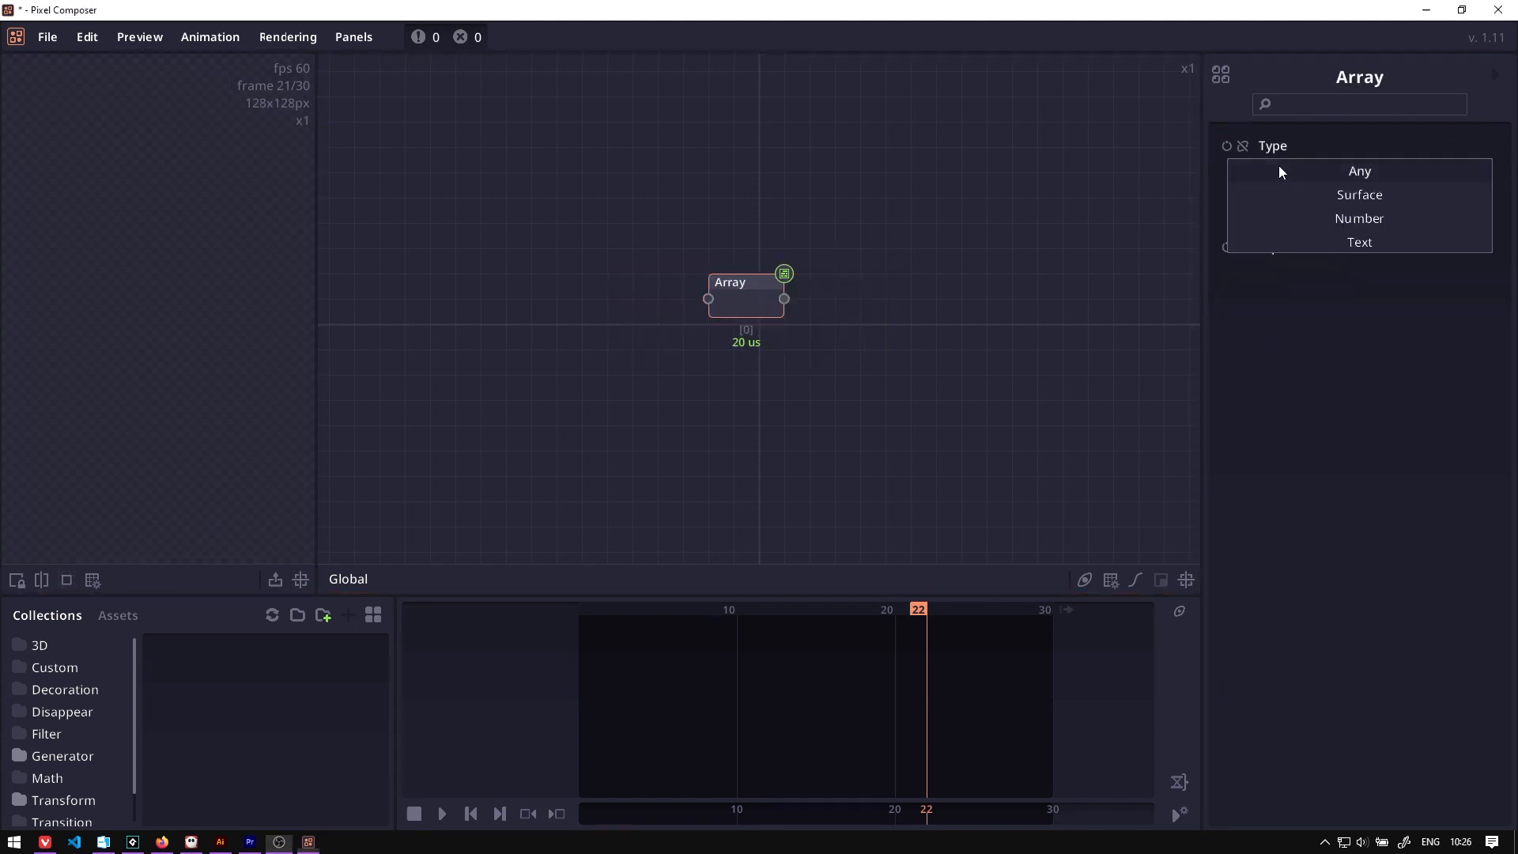
Set the Array node type to Number and adjust its inputs with Add and Remove.
click(1360, 218)
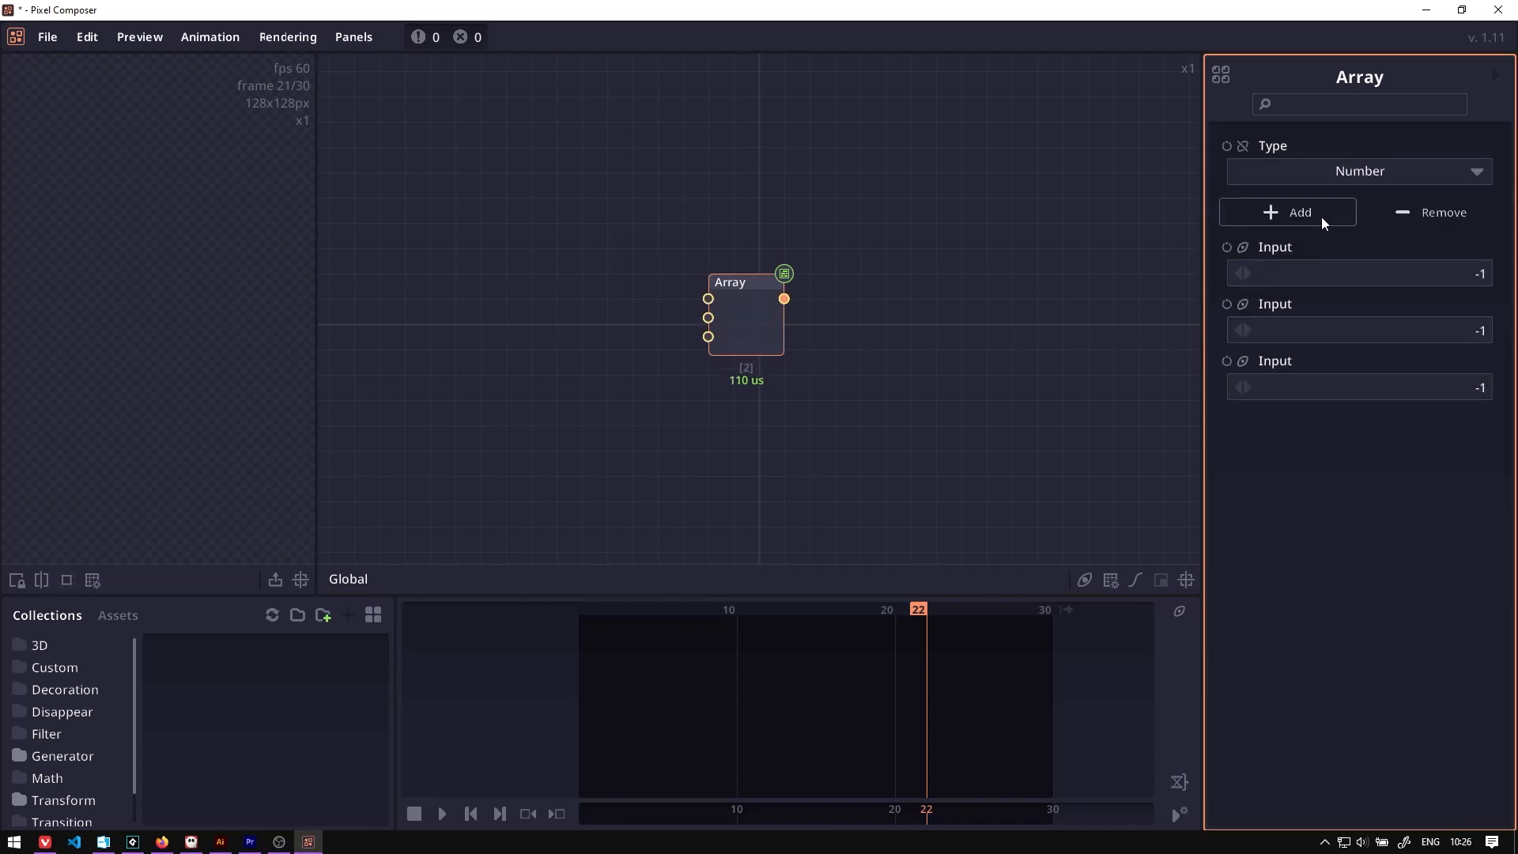
click(1288, 212)
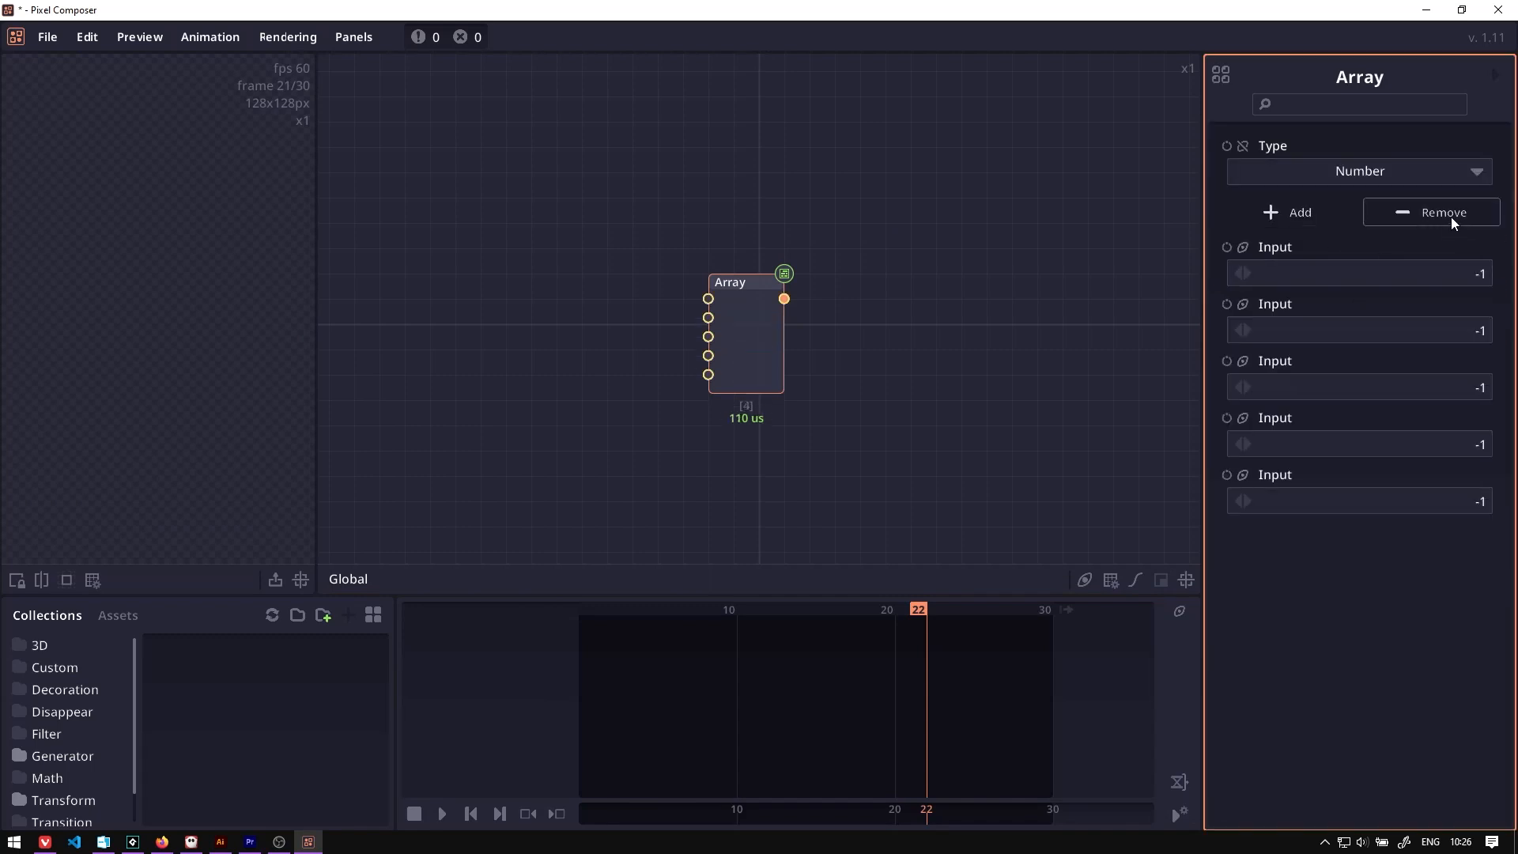
click(1431, 212)
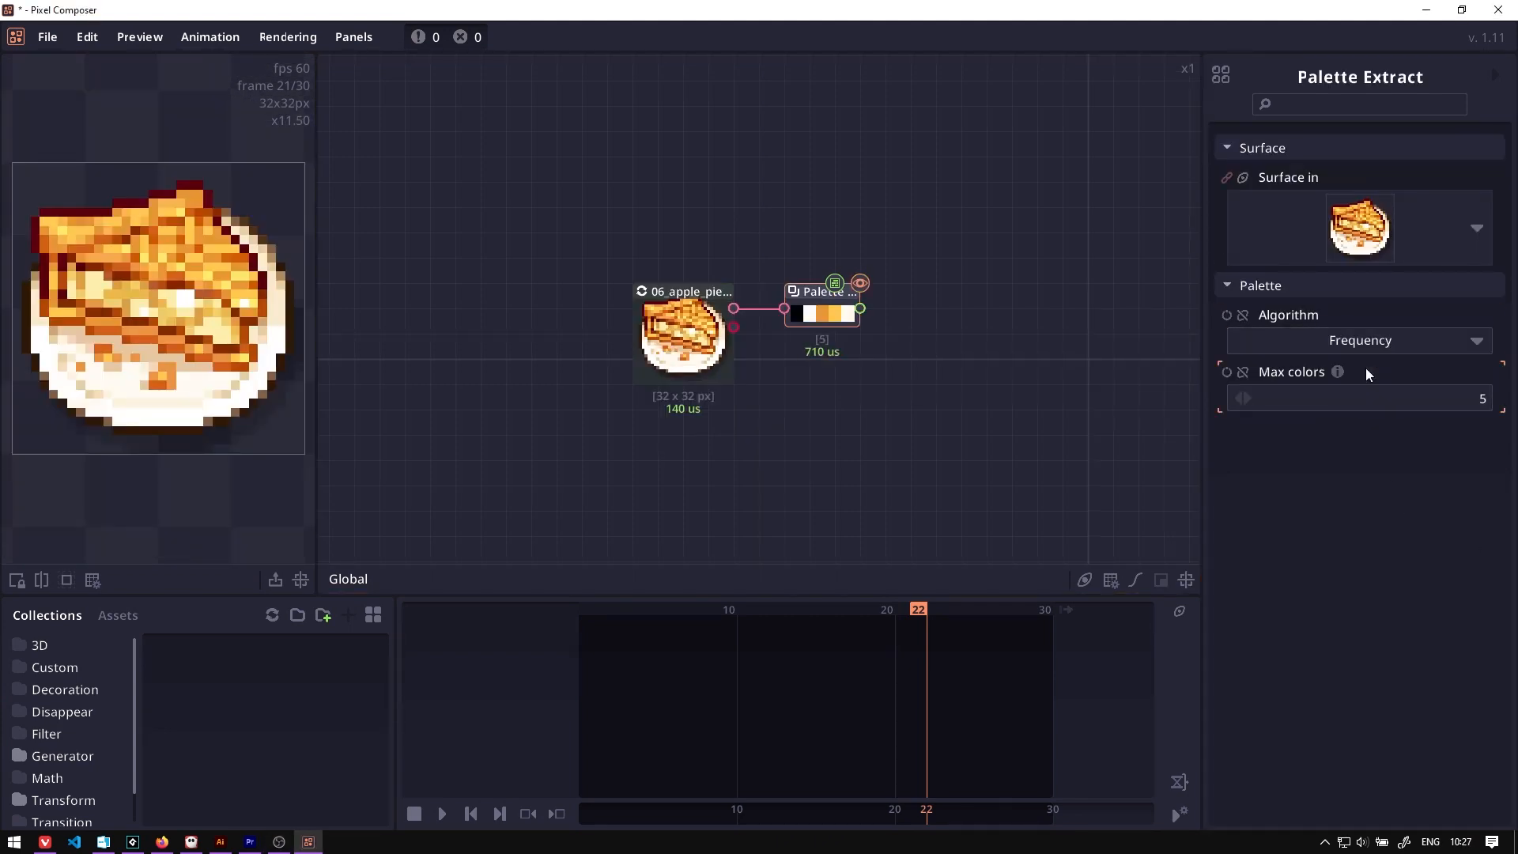
mouse_move(1433, 360)
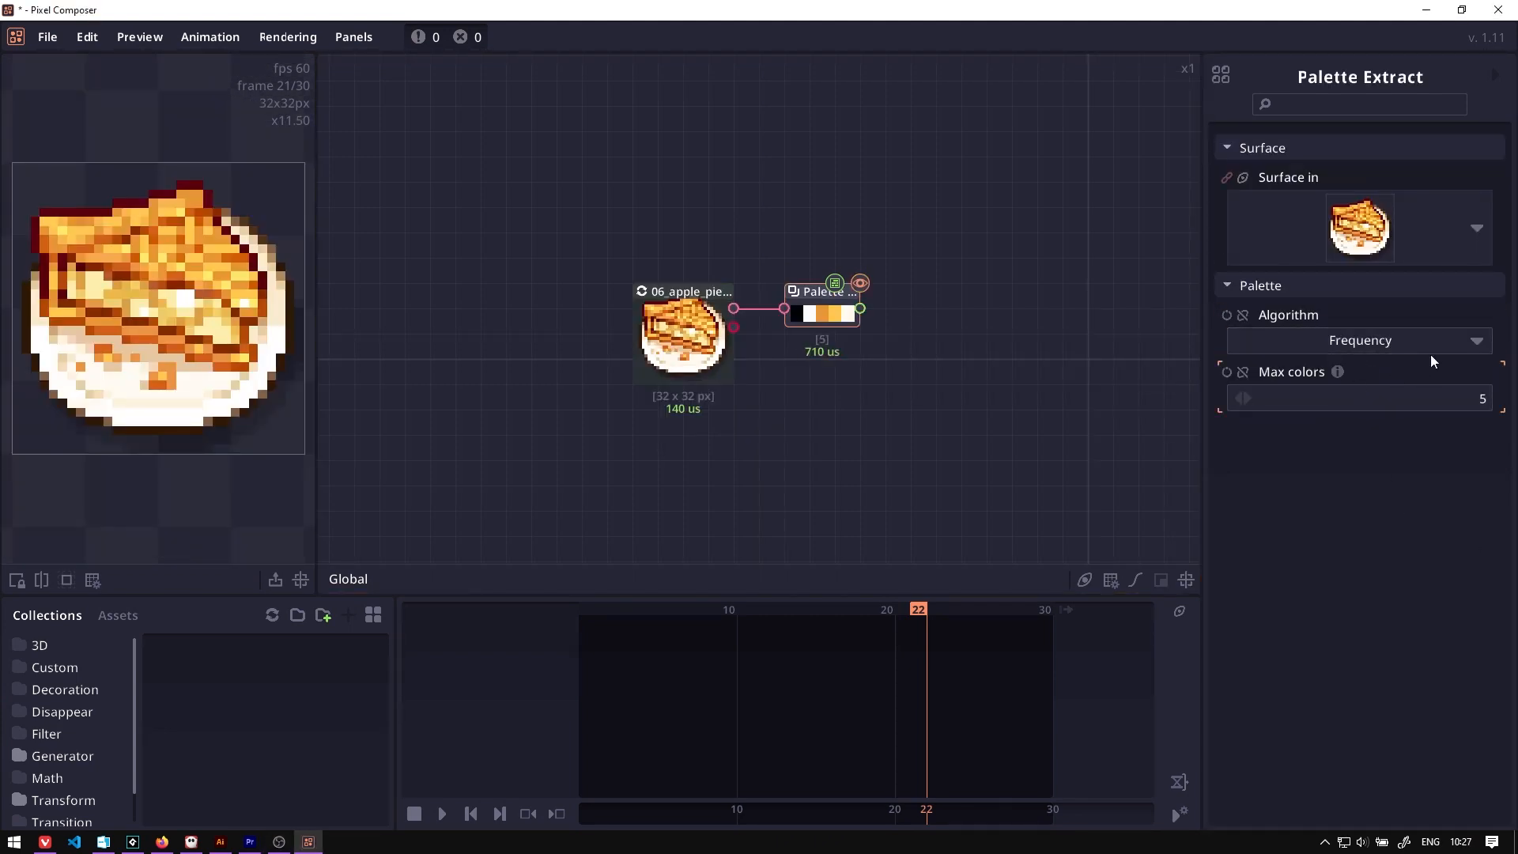
Show the Palette Extract node on the apple pie sprite, then the 1.11 welcome dialog.
click(1360, 340)
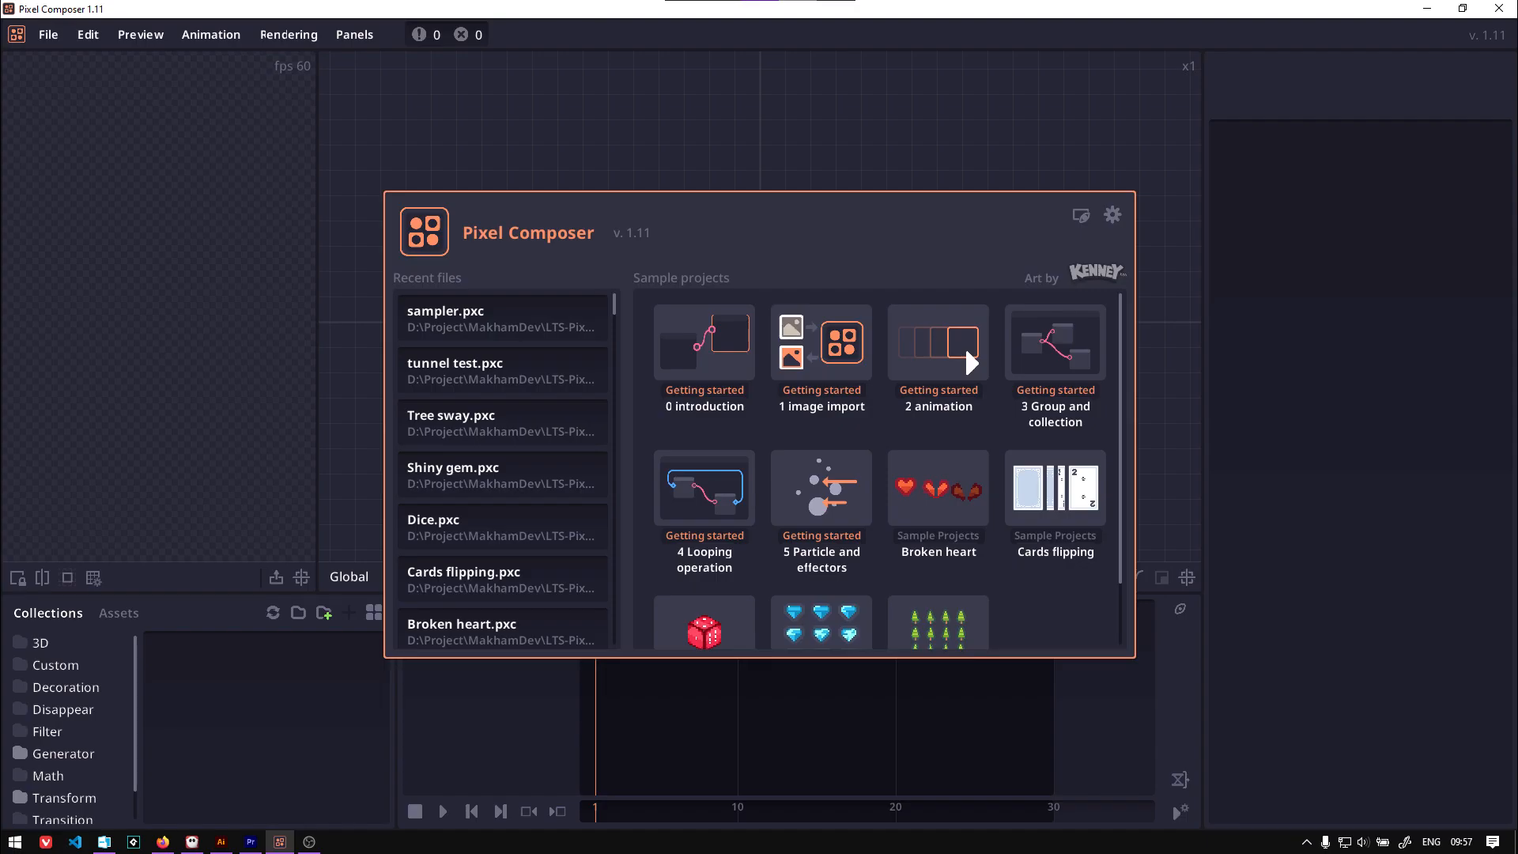
click(334, 839)
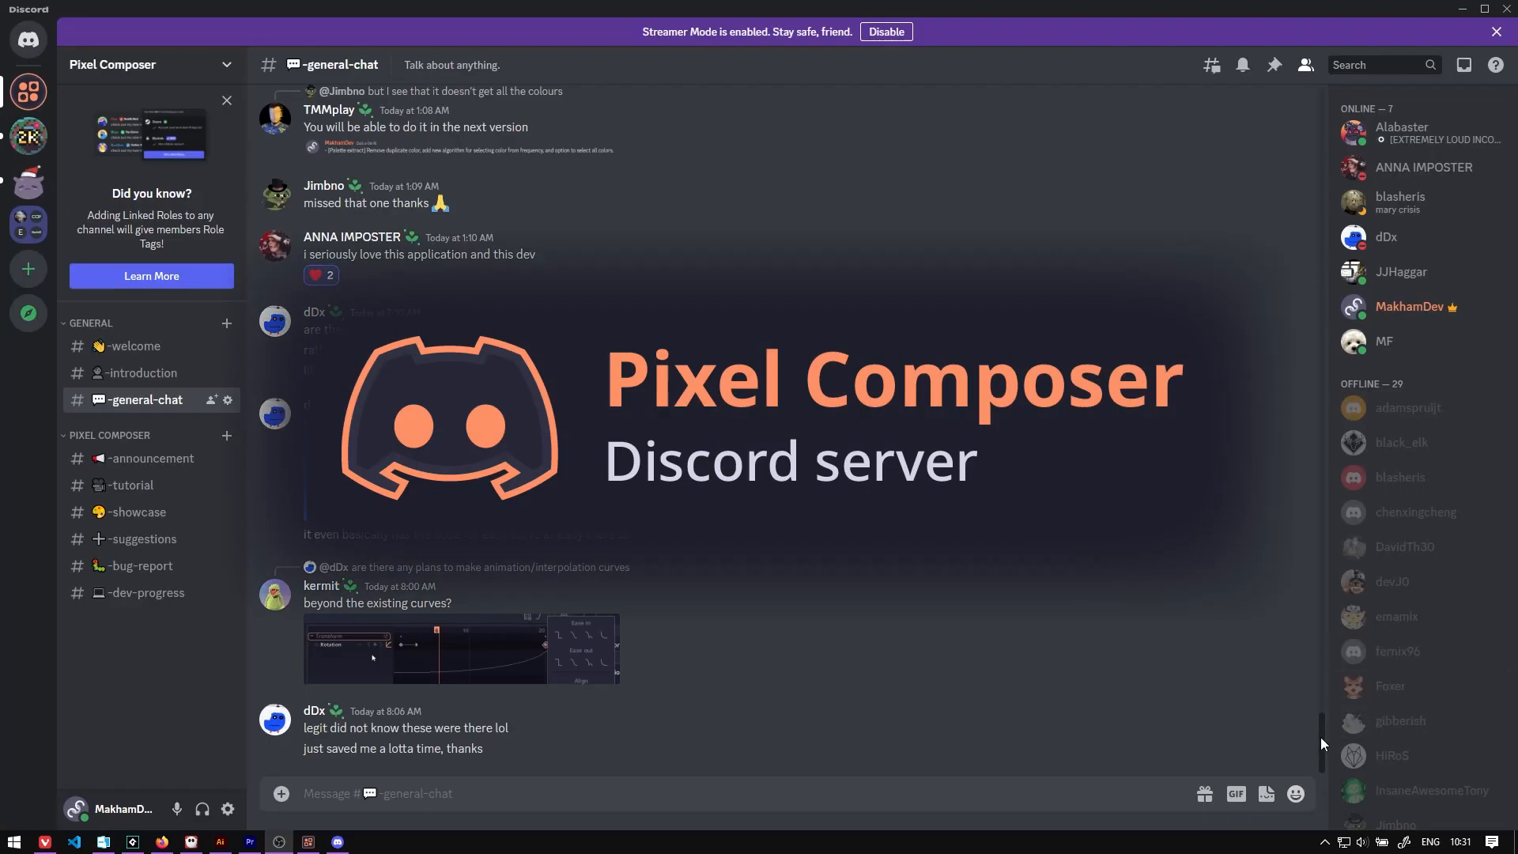
Browse #general-chat, then the #showcase channel of the Pixel Composer Discord server.
scroll(up, 3)
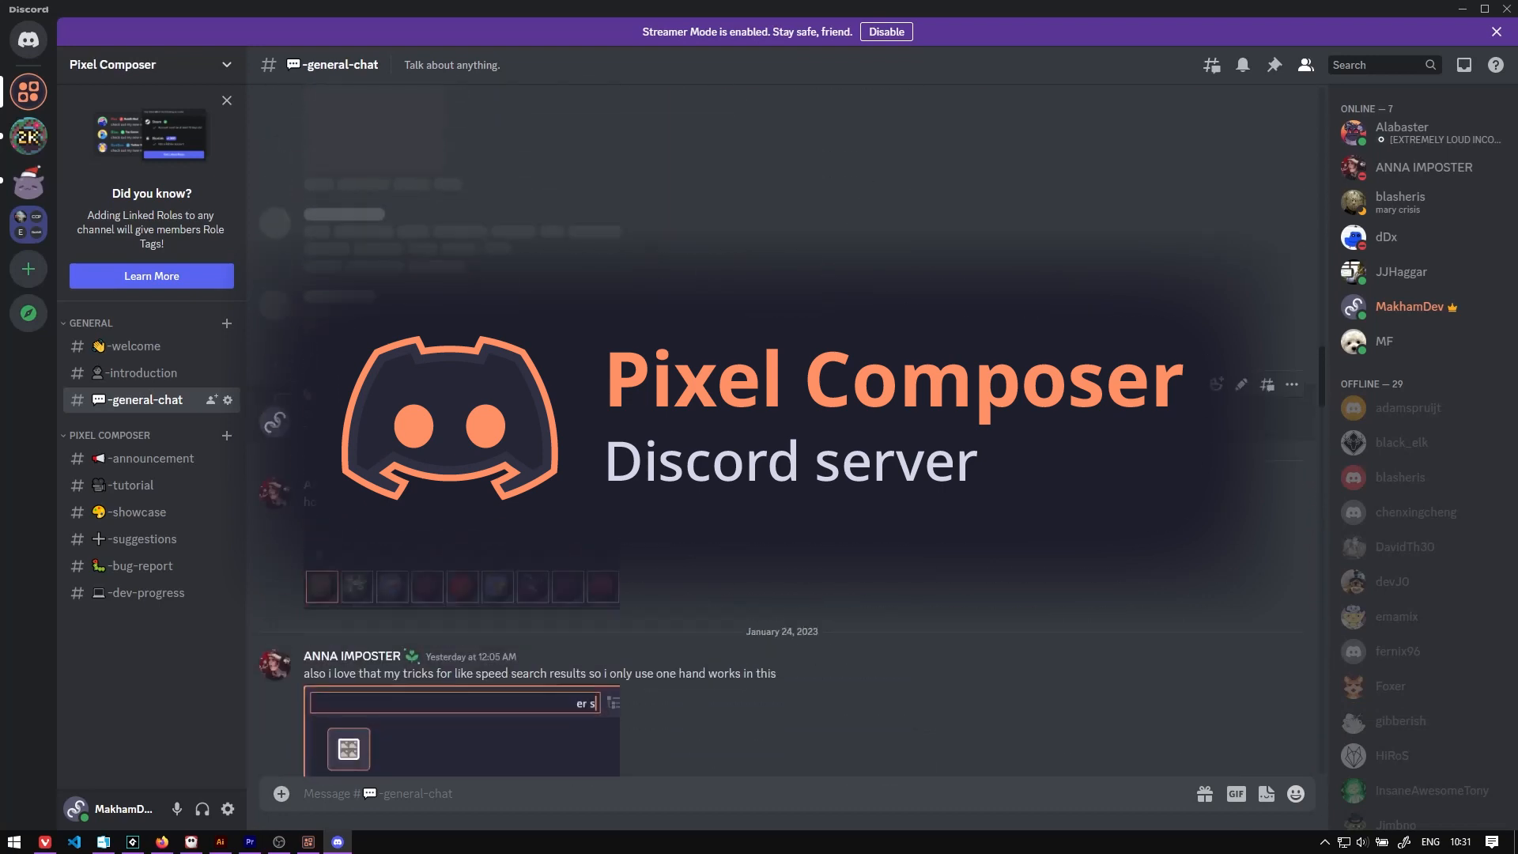
click(138, 511)
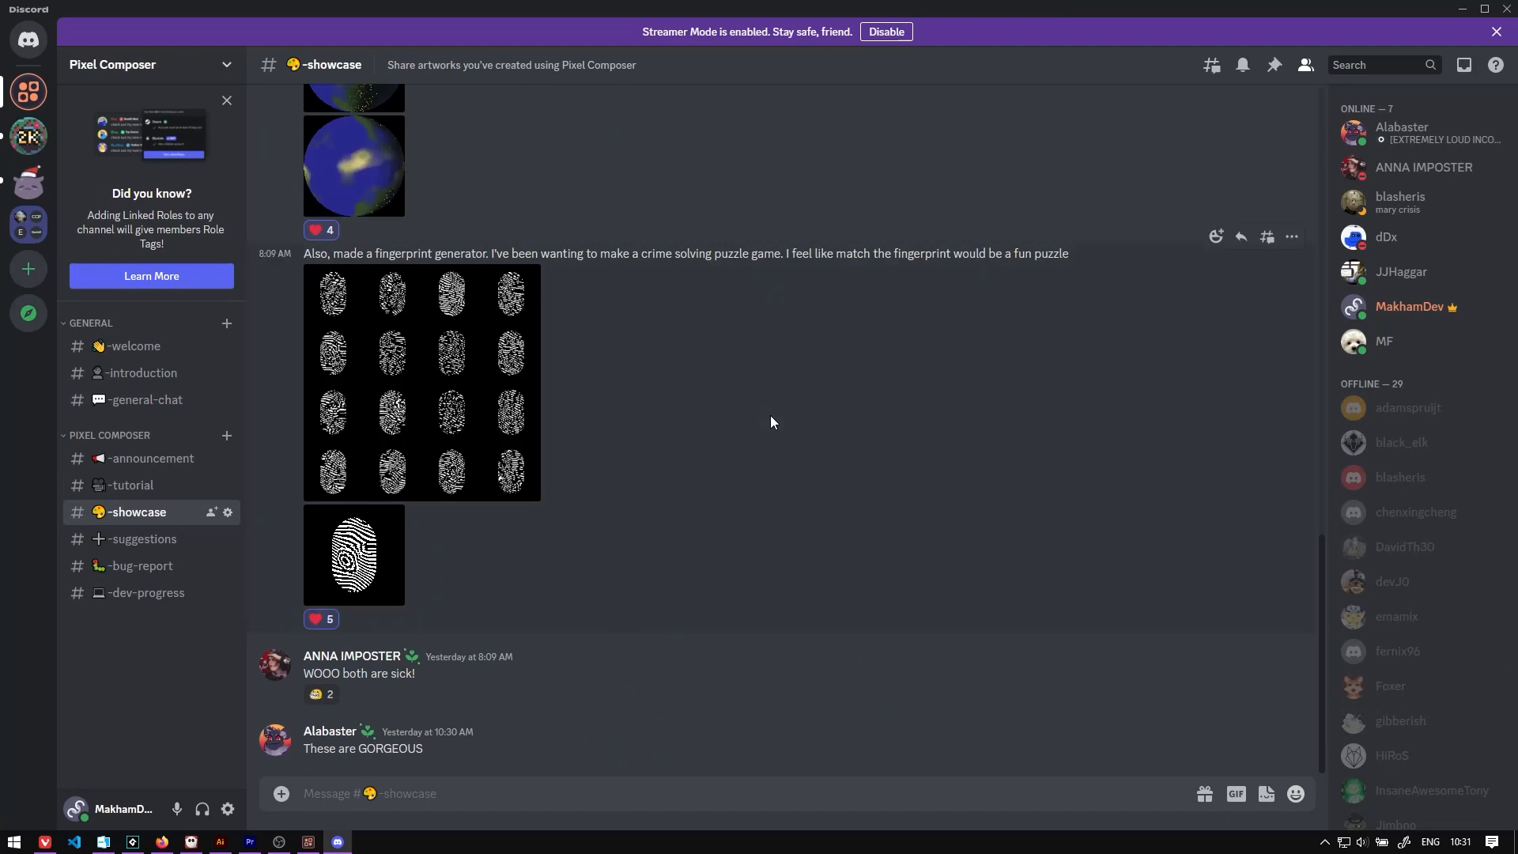
scroll(up, 3)
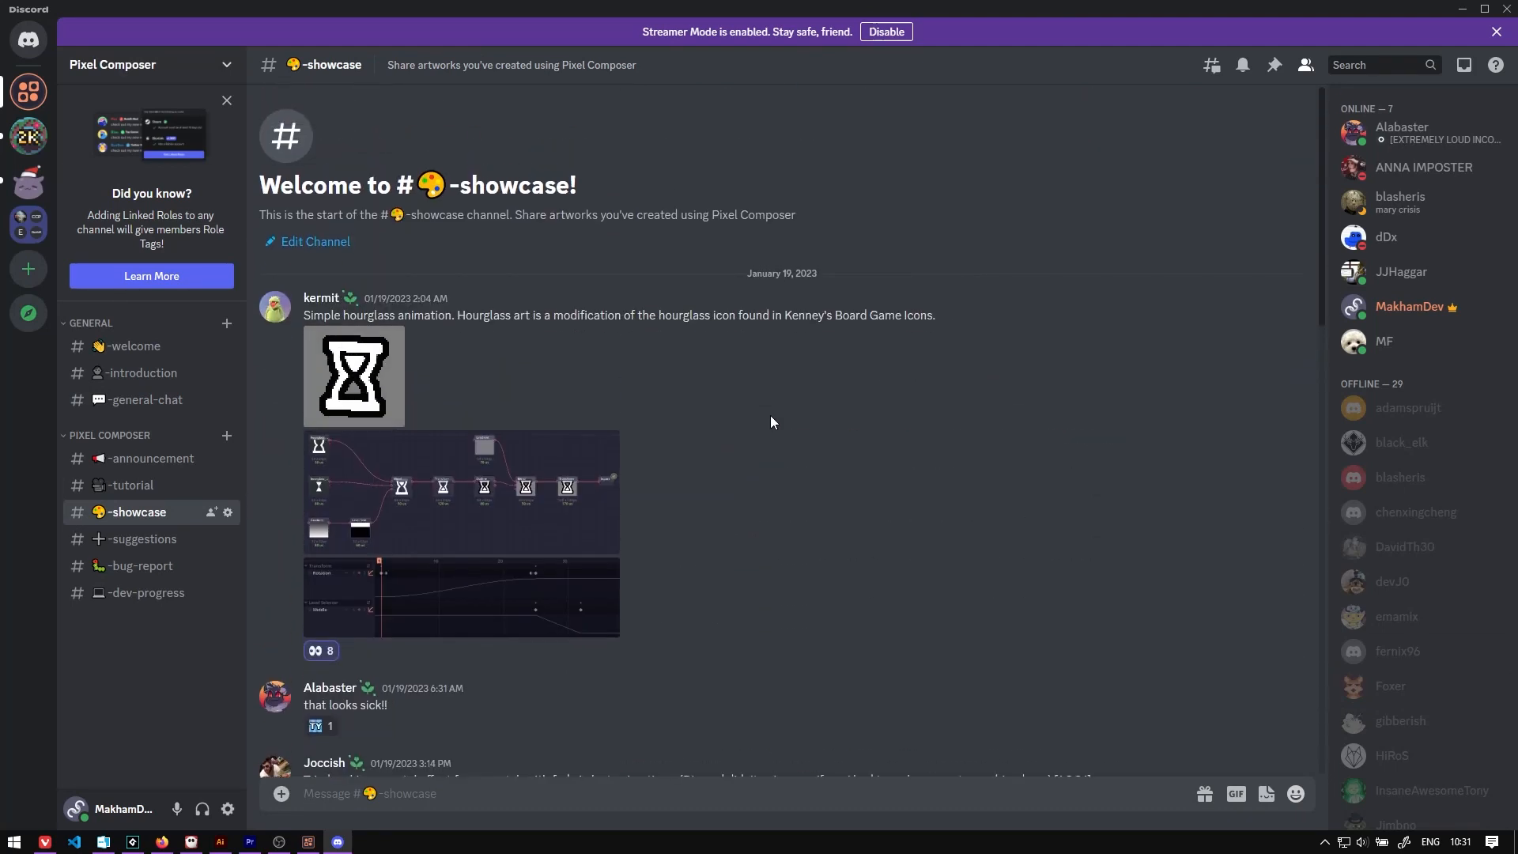
View the #dev-progress channel's newest 1.11 development posts.
click(145, 593)
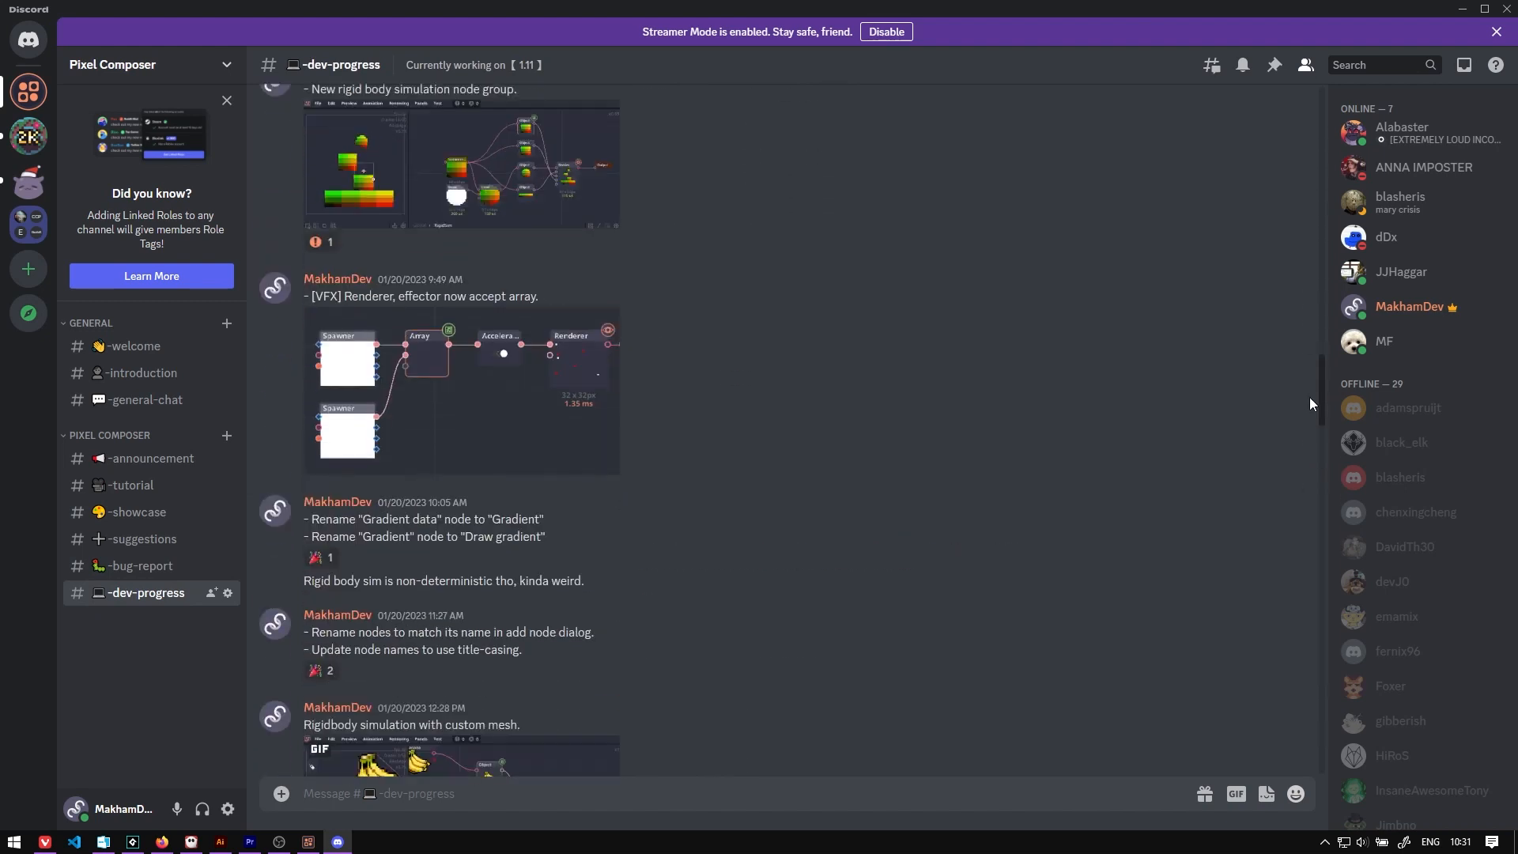
scroll(down, 3)
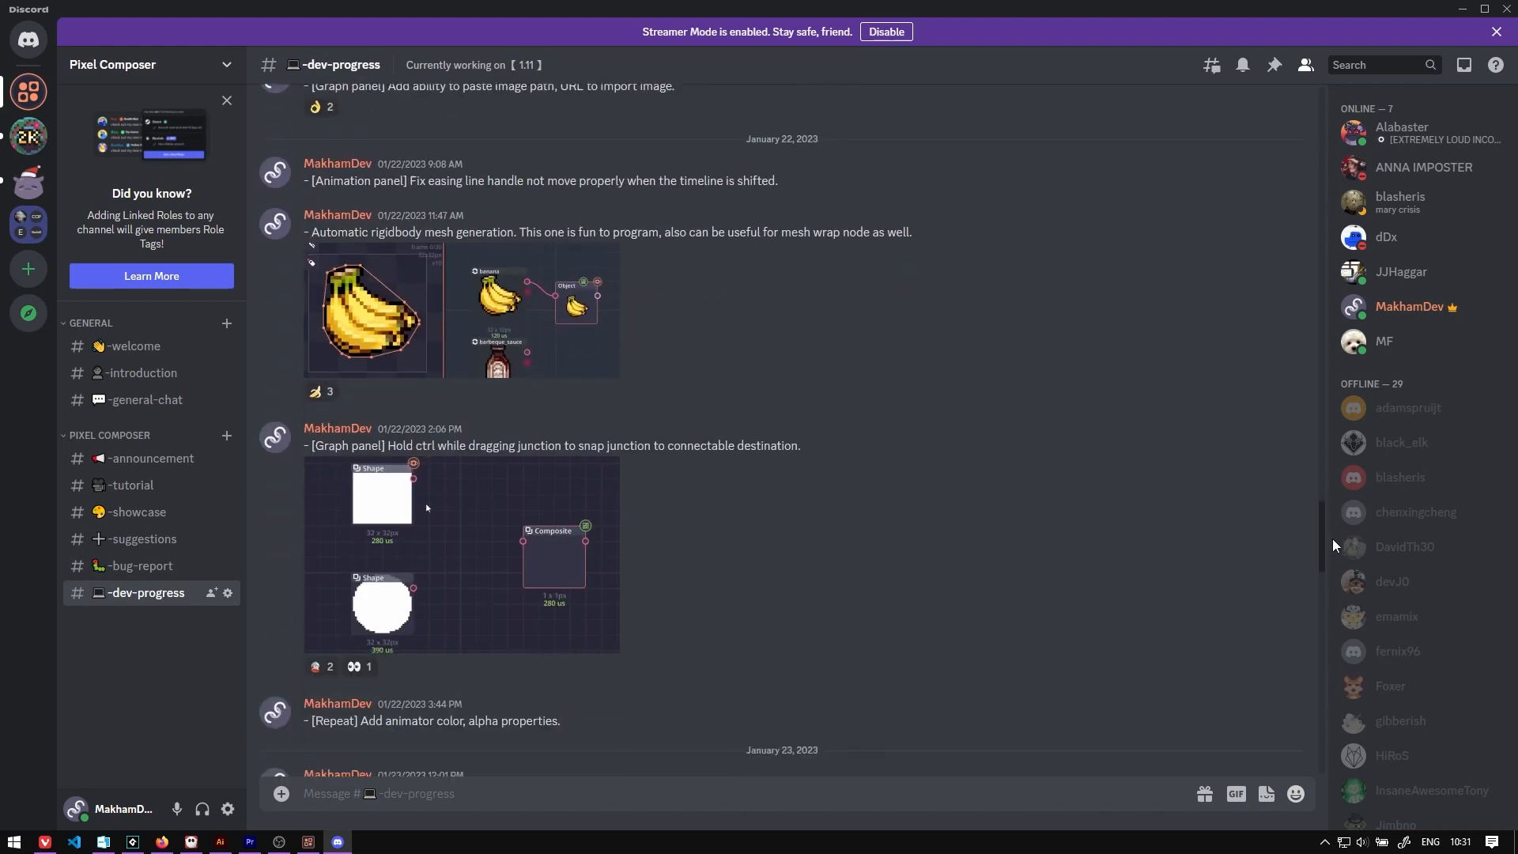
scroll(down, 3)
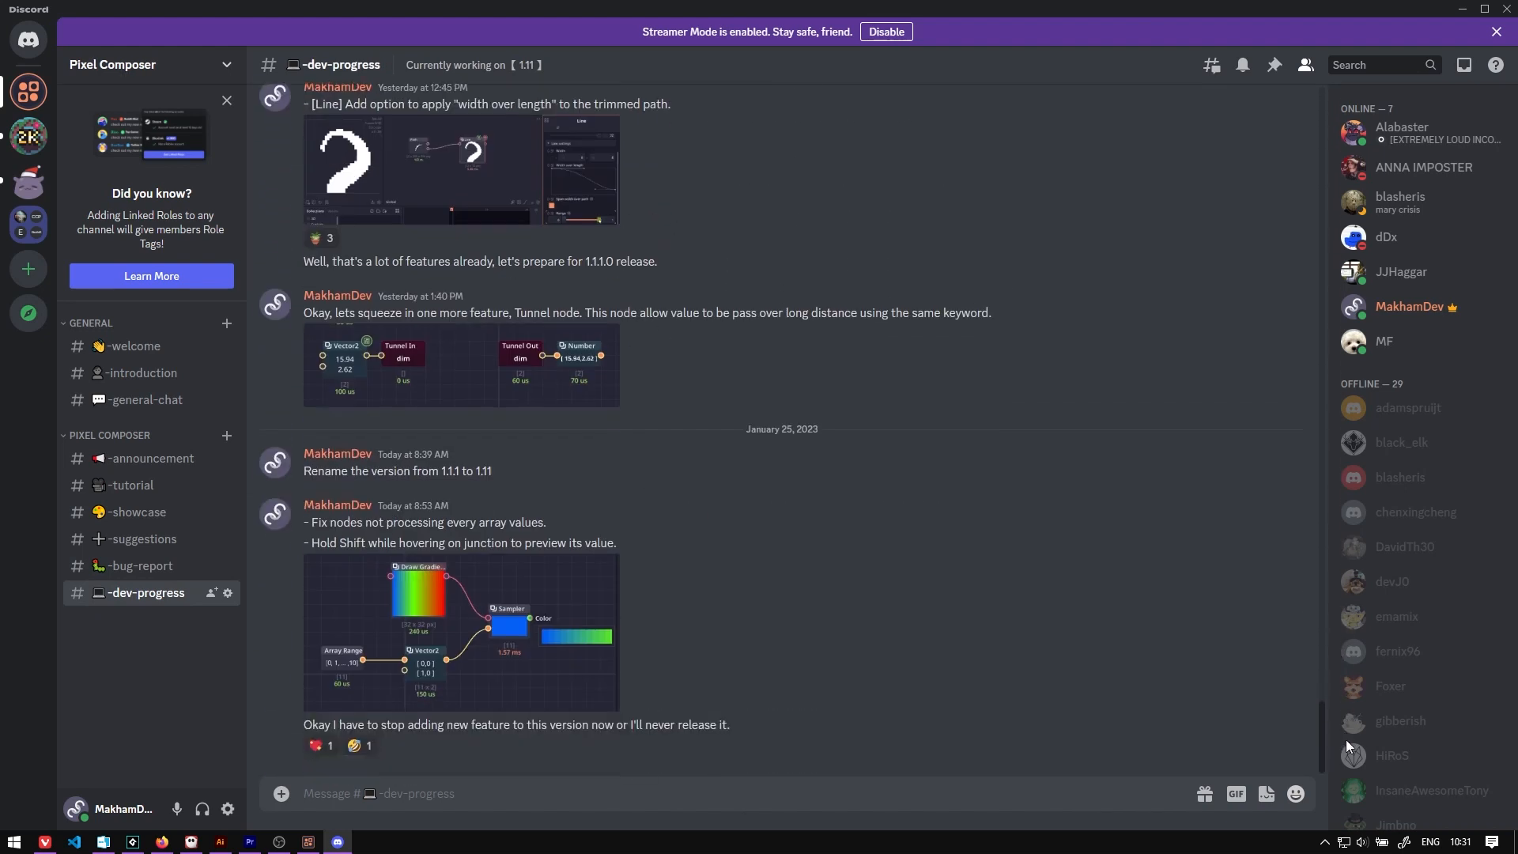